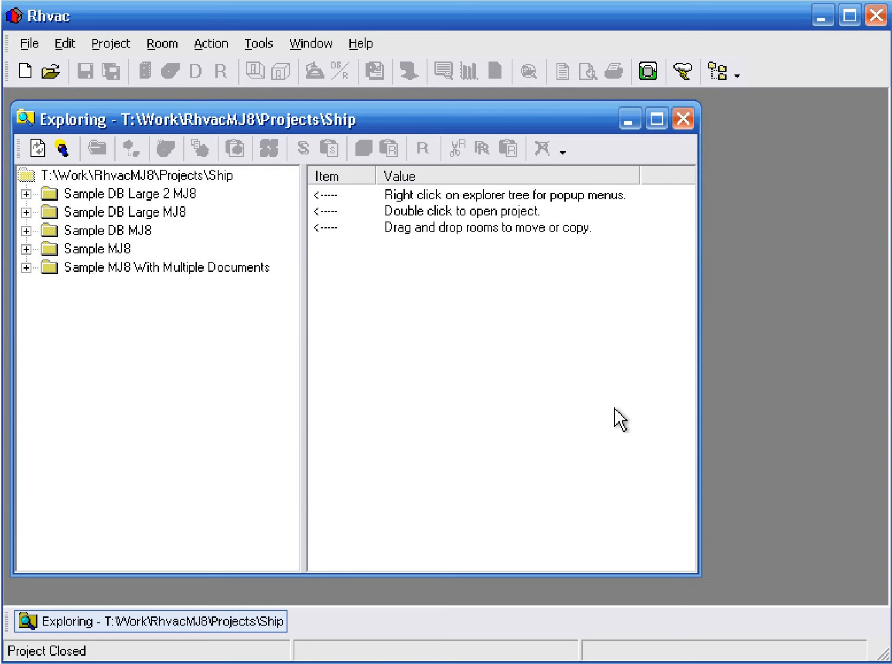
mouse_move(547, 382)
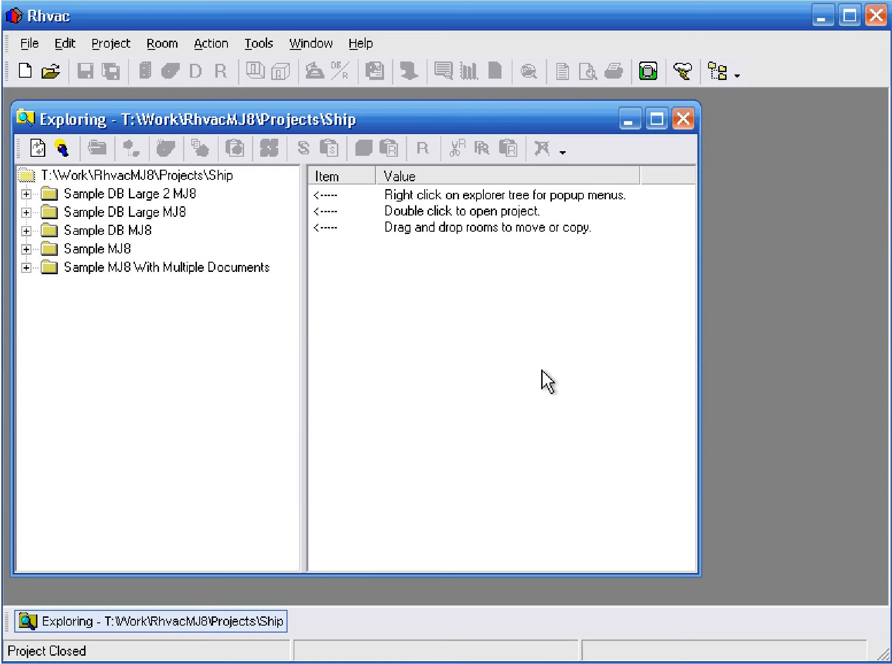
mouse_move(505, 360)
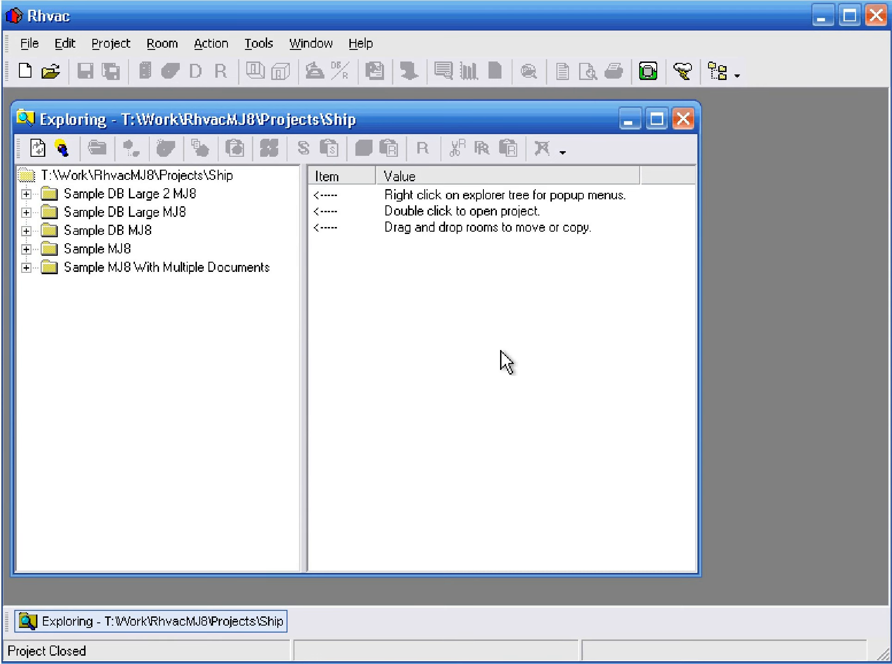
Step: Start a new project from the Blank Project template, with Custom Report data unchecked from copying
left_click(29, 42)
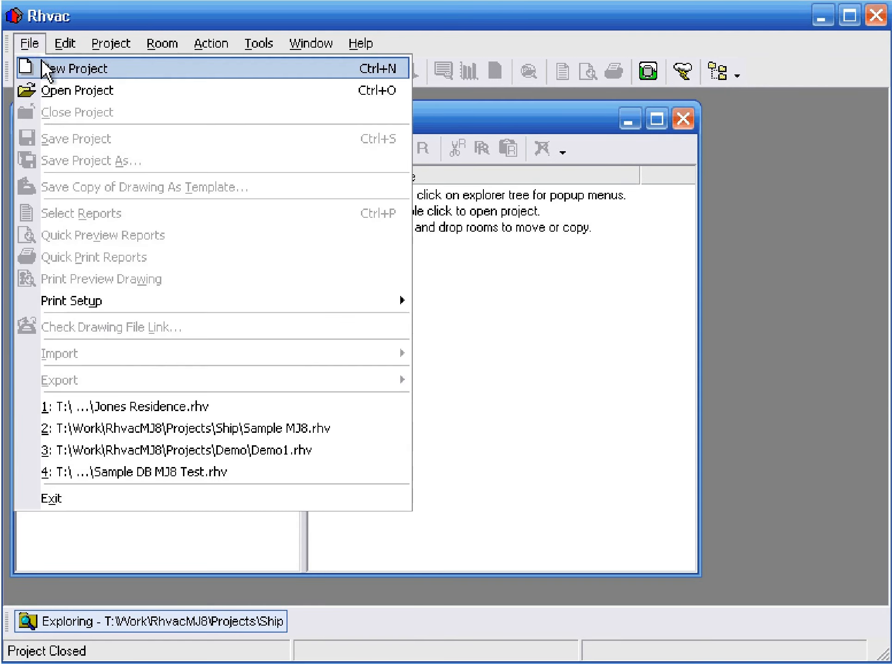
left_click(75, 68)
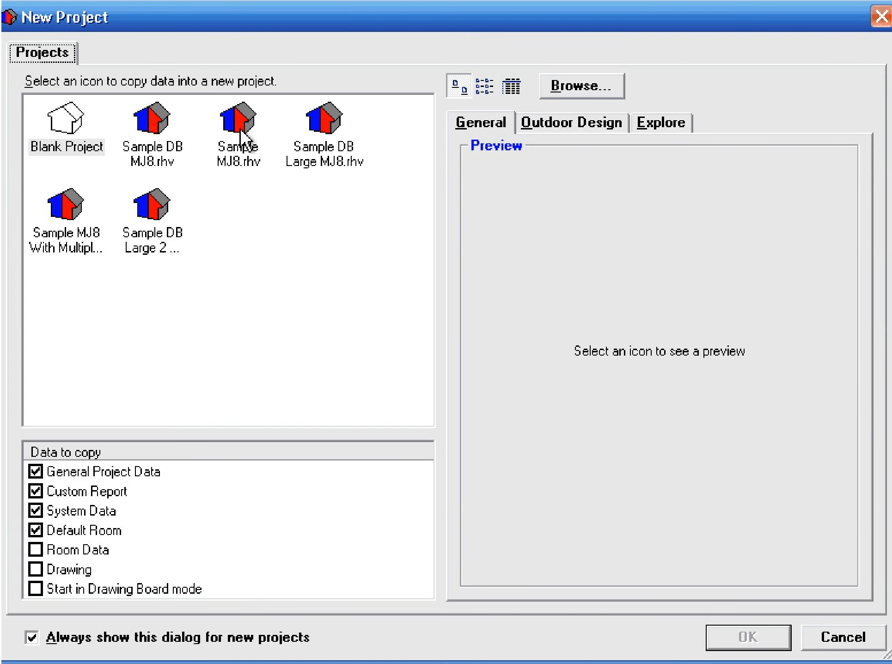
left_click(237, 120)
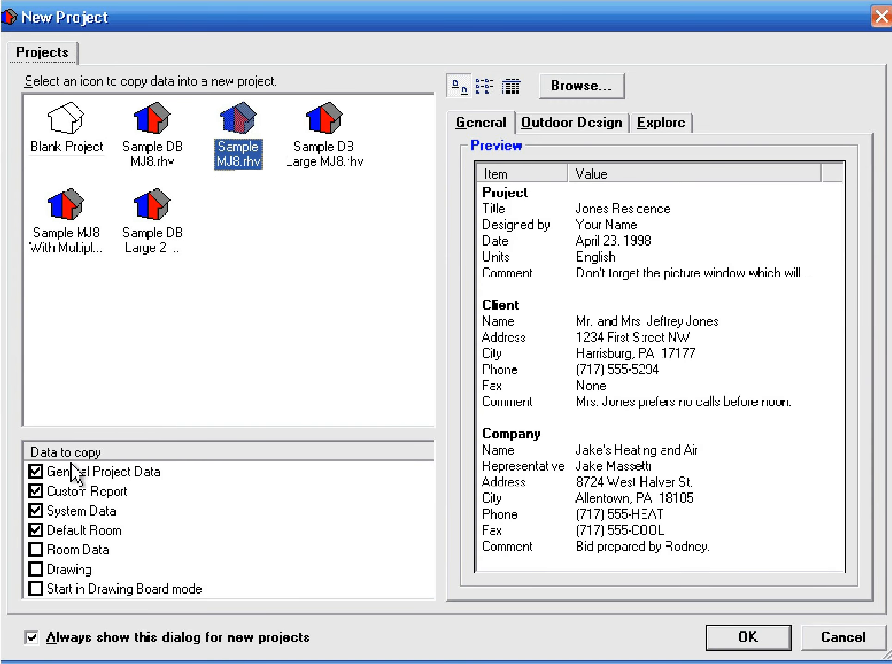
mouse_move(45, 499)
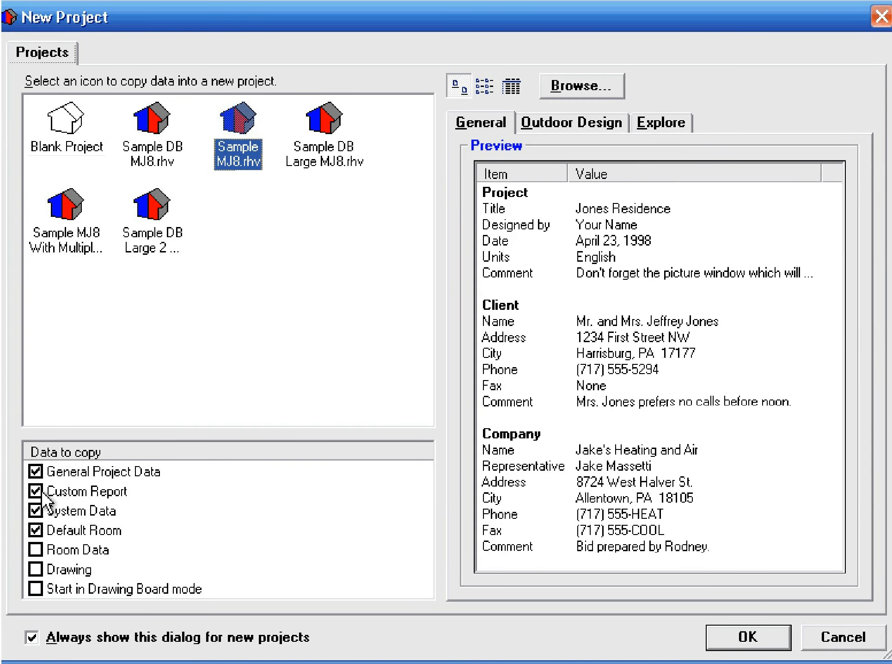
left_click(35, 492)
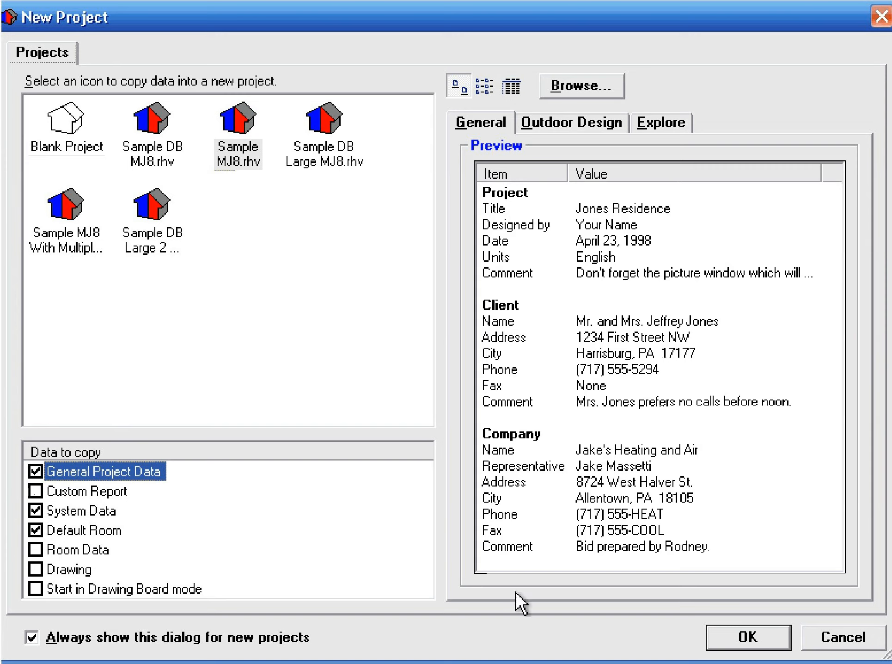
mouse_move(60, 134)
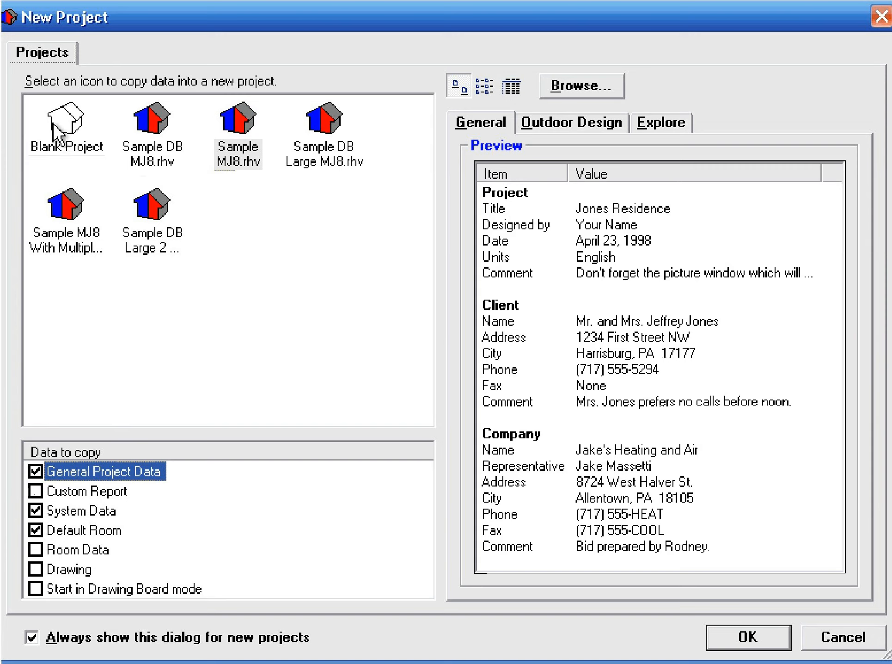
mouse_move(78, 130)
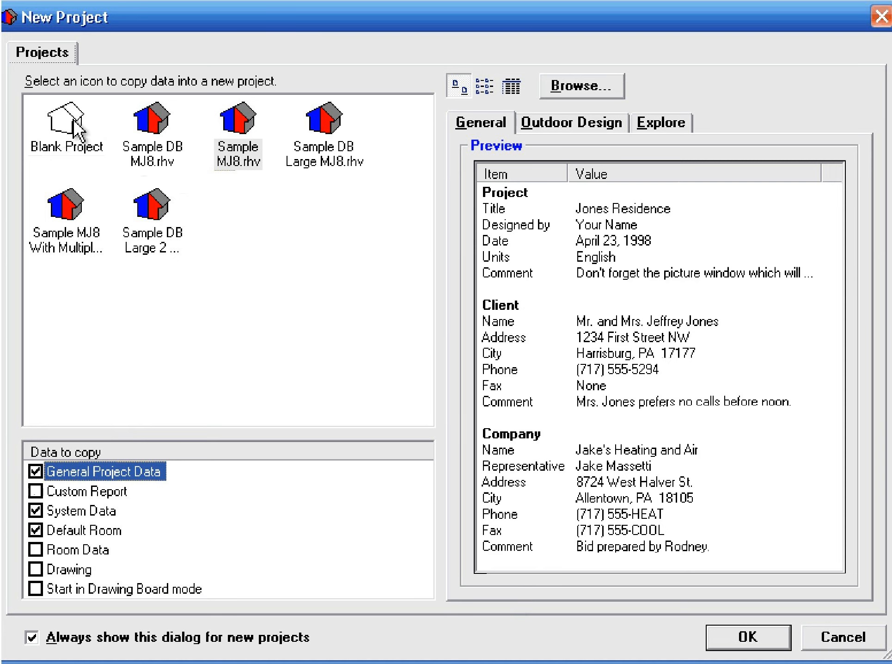
left_click(66, 119)
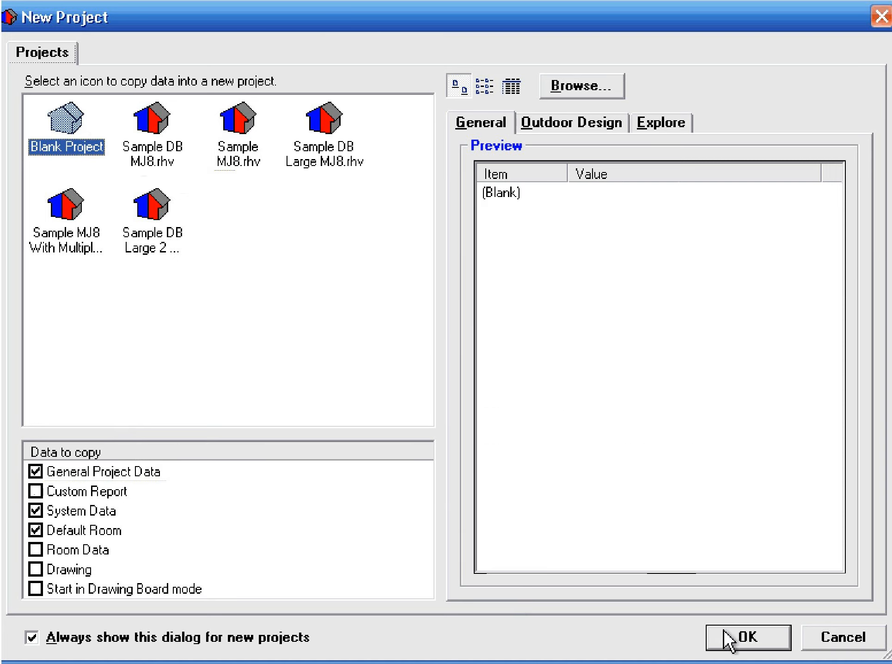
Step: Confirm the New Project dialog to create the untitled blank project and show General Project Data
left_click(748, 637)
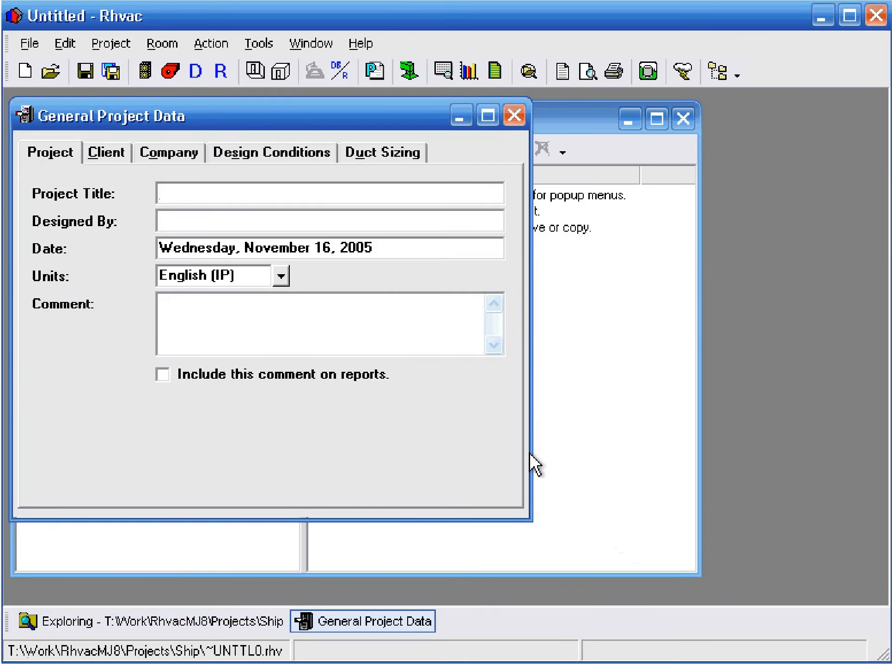
mouse_move(378, 297)
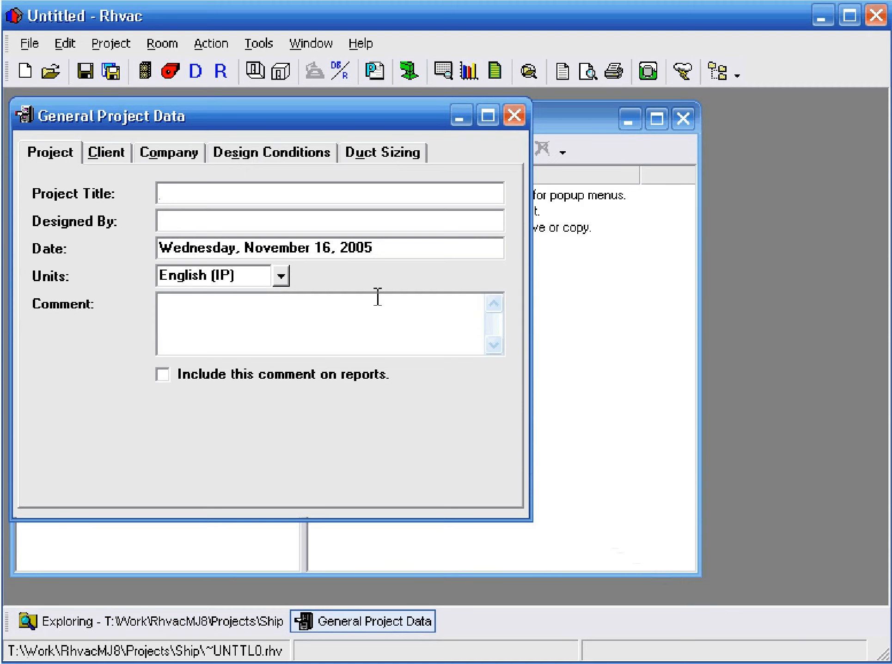
mouse_move(85, 71)
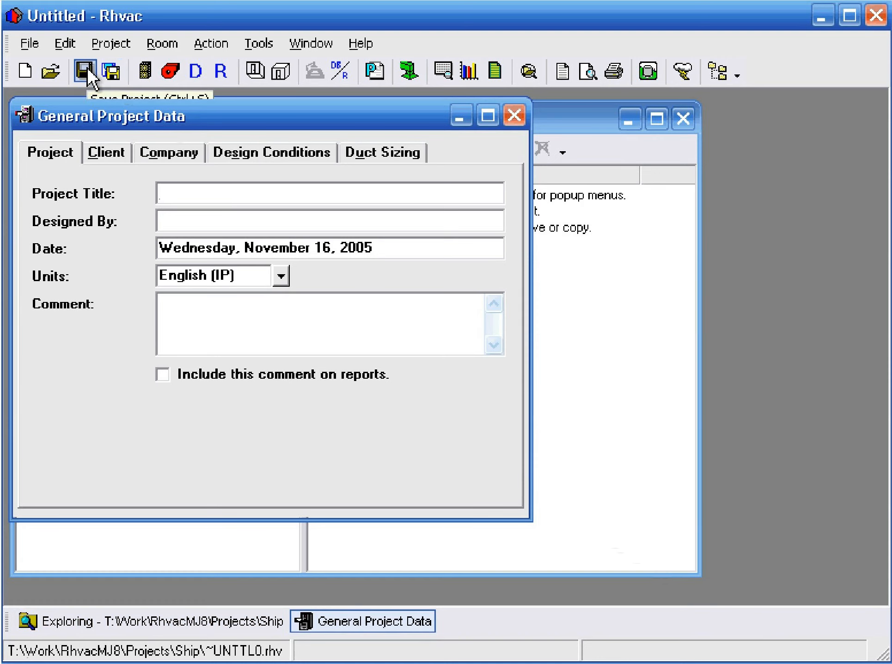
mouse_move(85, 72)
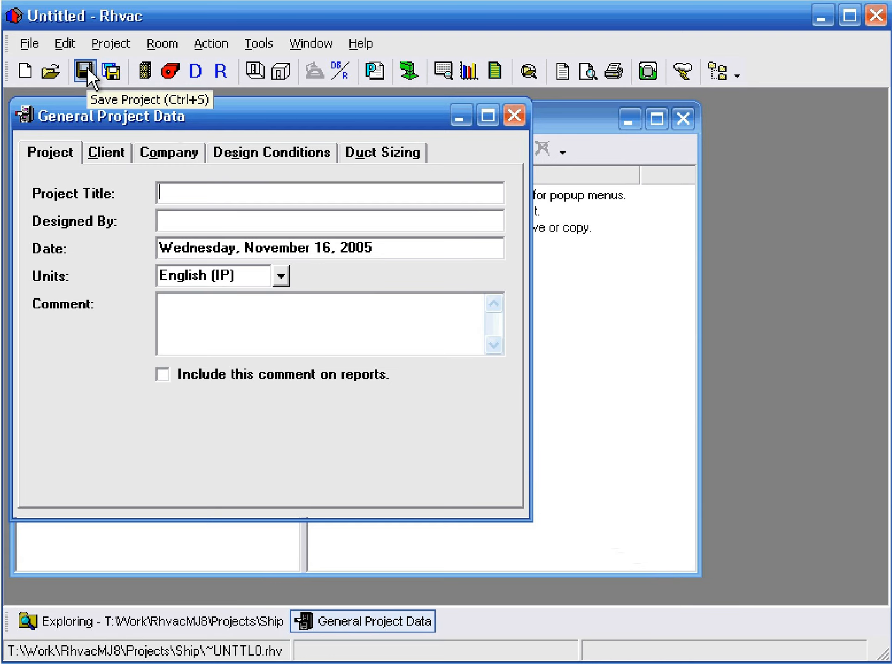
Step: Save the project as 'Jones Residence' in the Ship projects folder
left_click(85, 72)
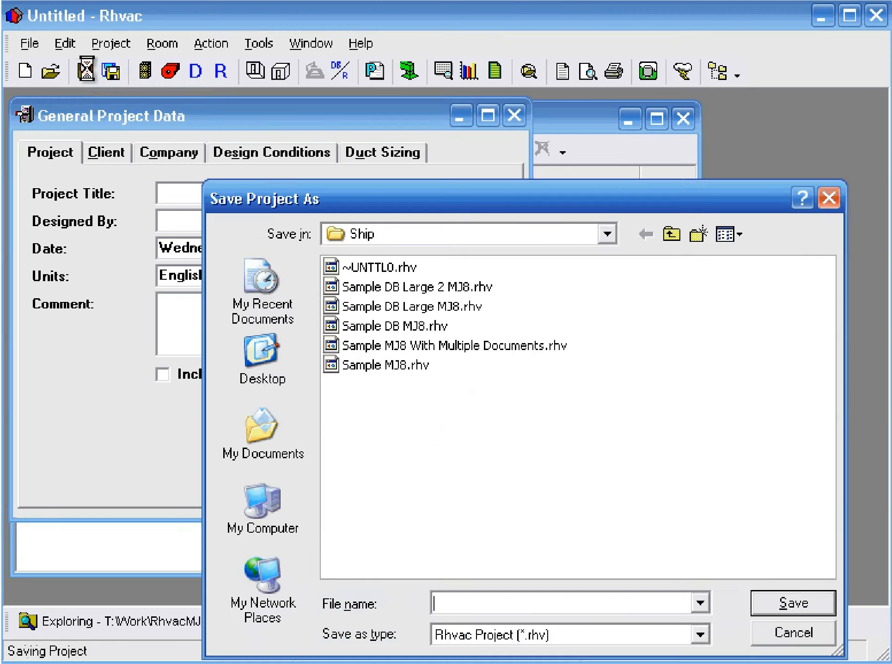
type("Jones")
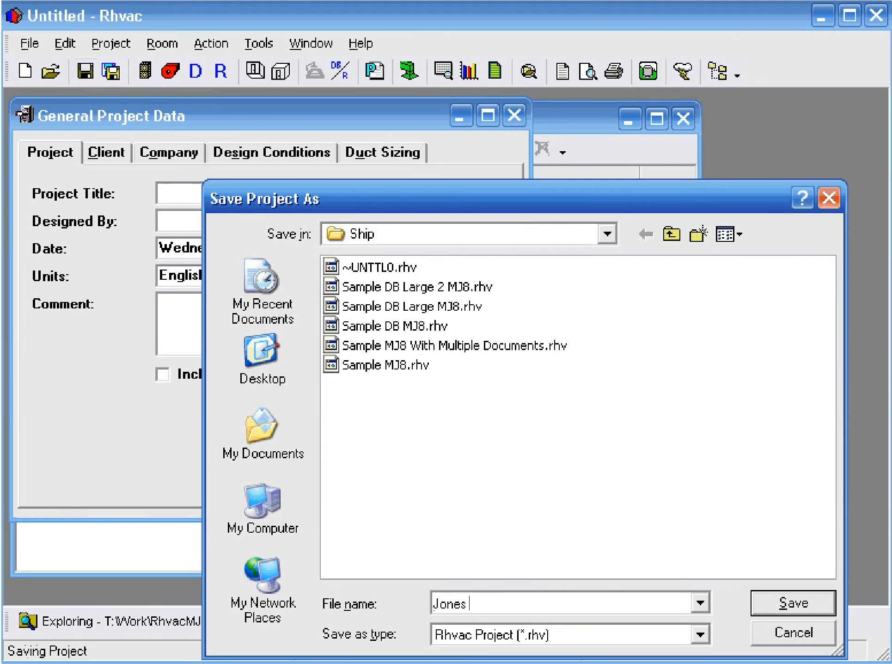
type("Re")
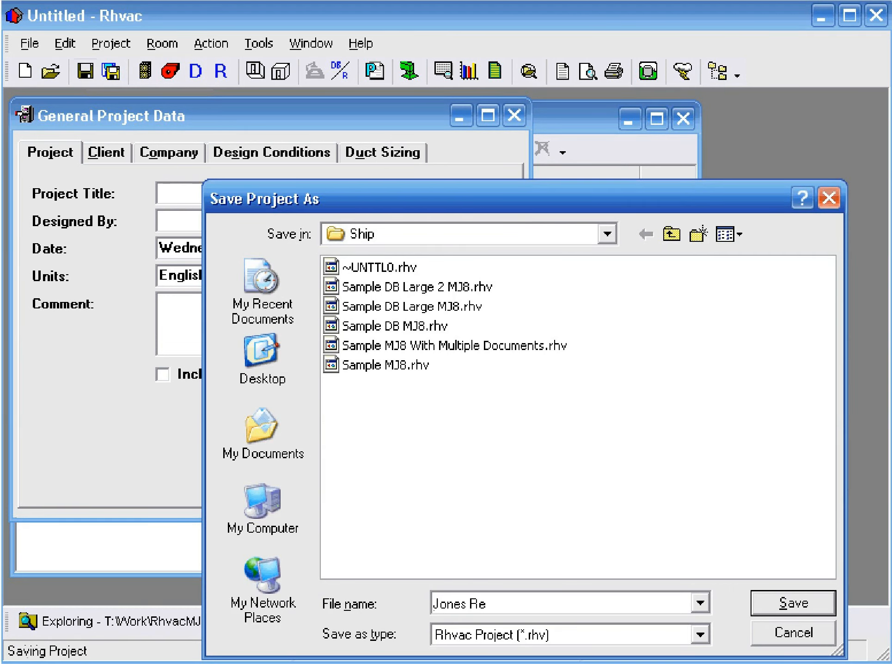
type("sidence")
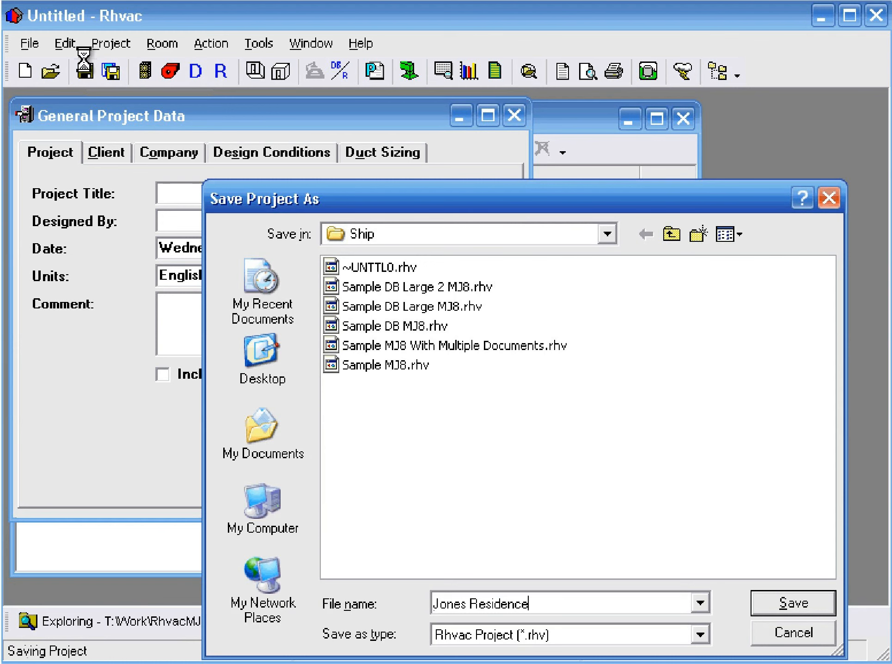
left_click(791, 603)
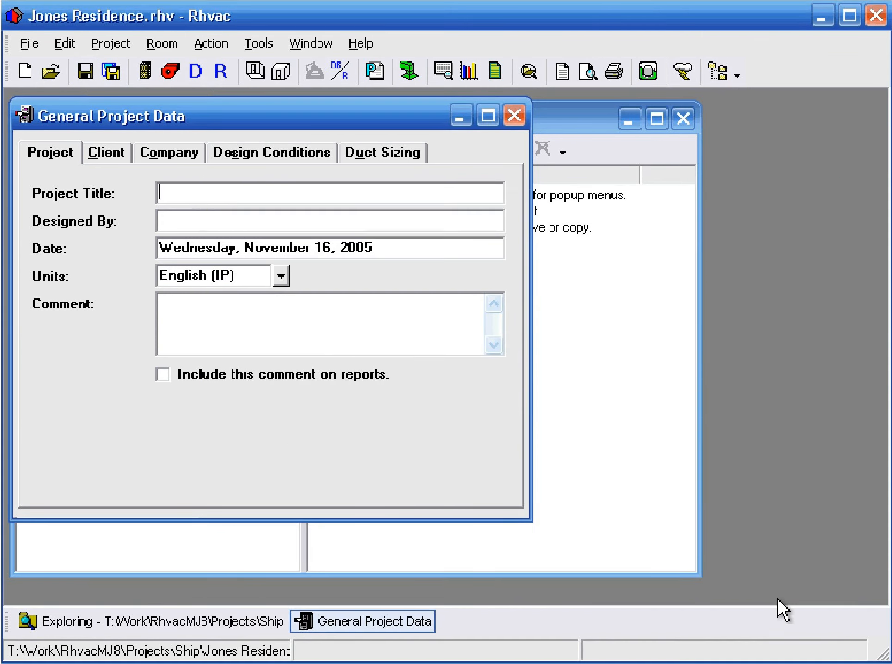
Step: Enter 'Jones Residence' as the project title and 'Your Name' as the designer
type("Jones Reside")
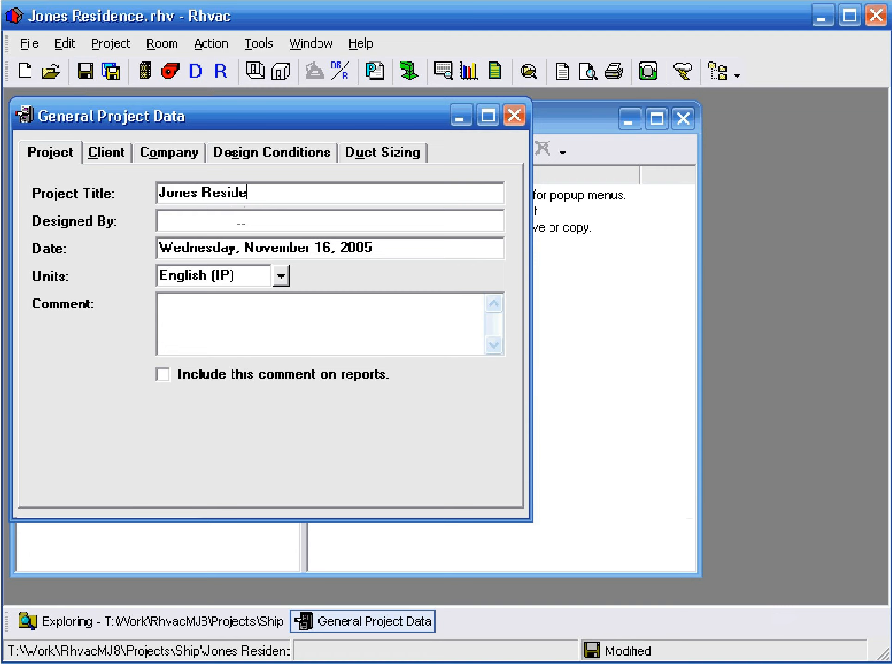
type("nce")
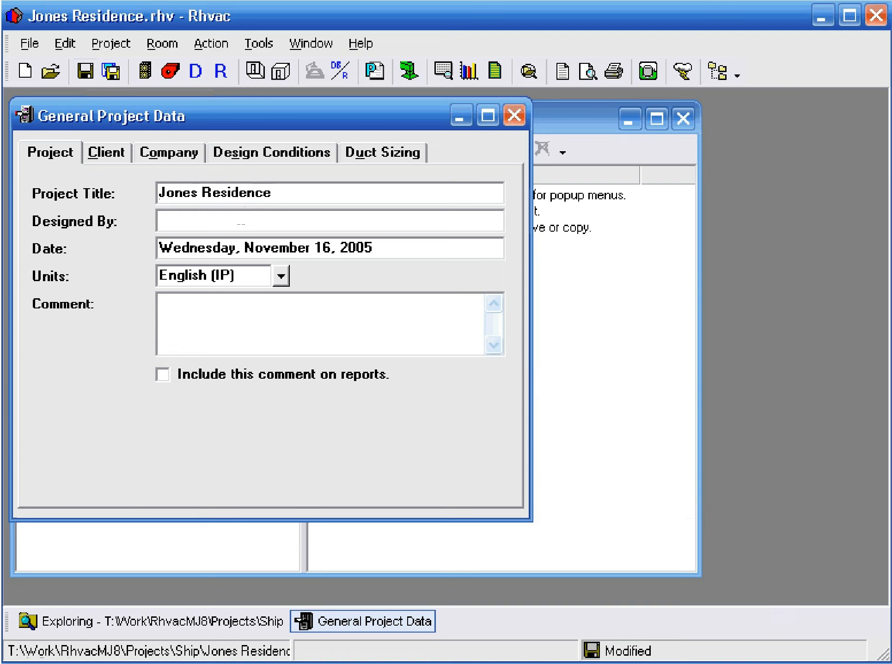
type("Your Name")
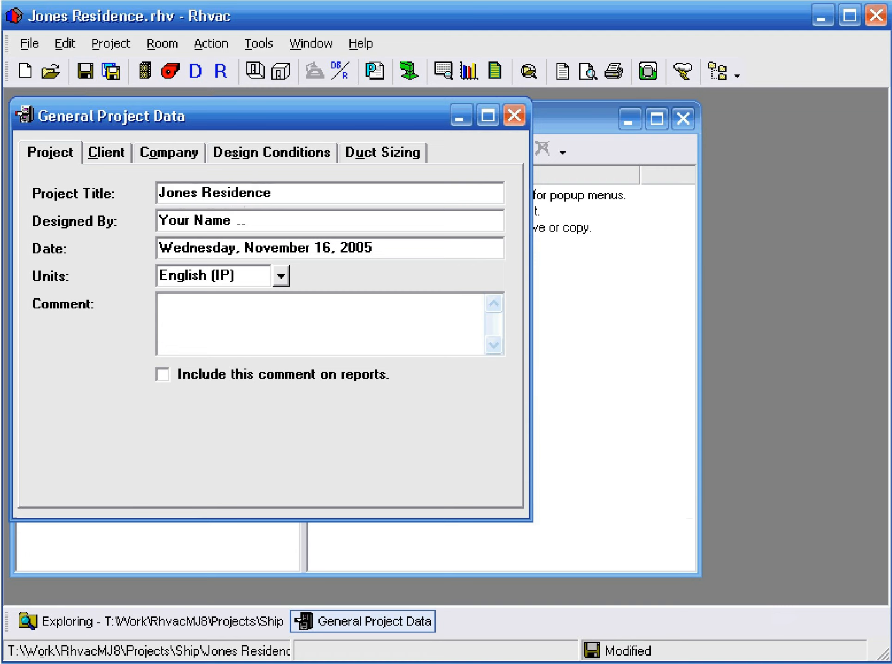
left_click(106, 152)
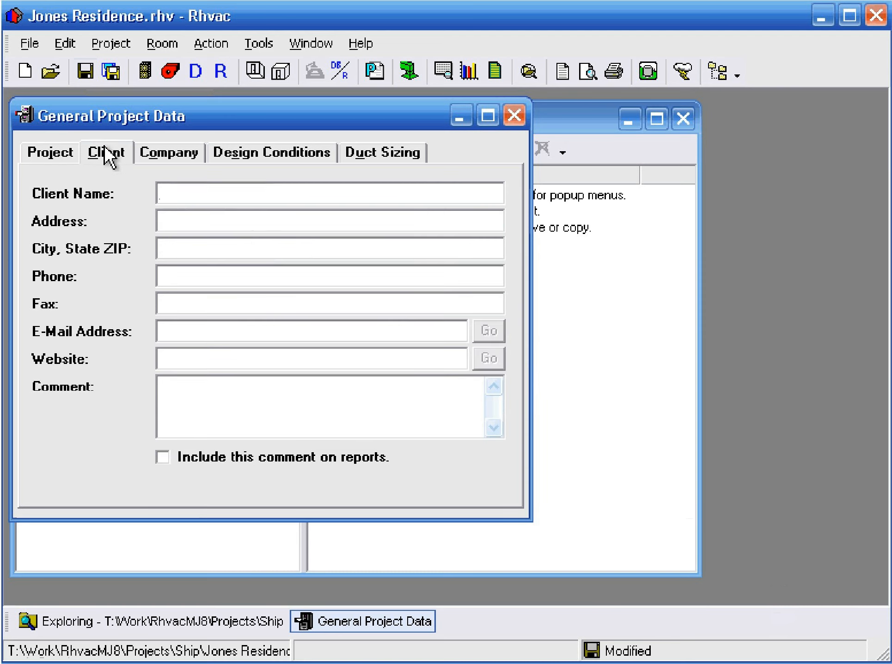
type("Jeff Jo")
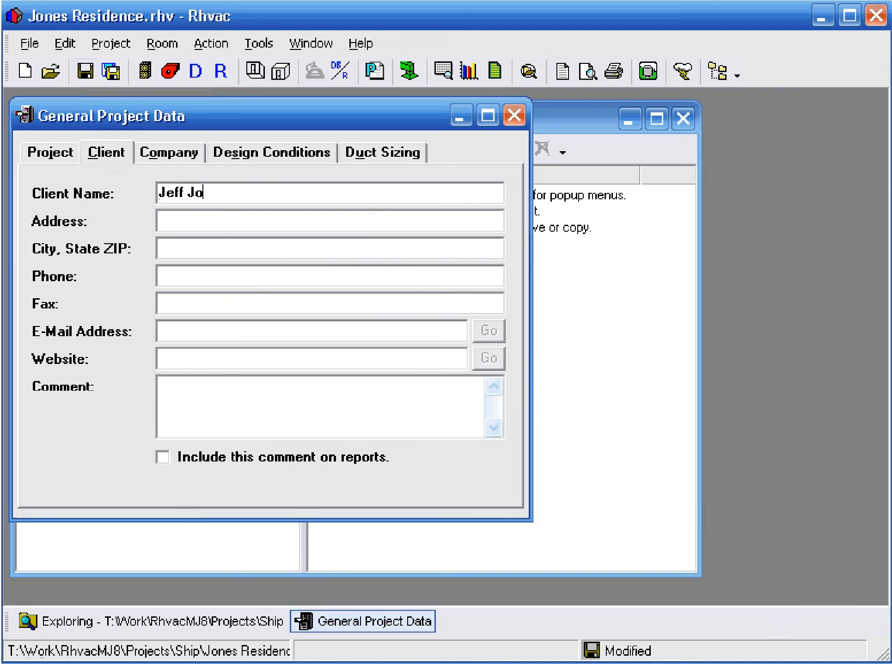
type("nes")
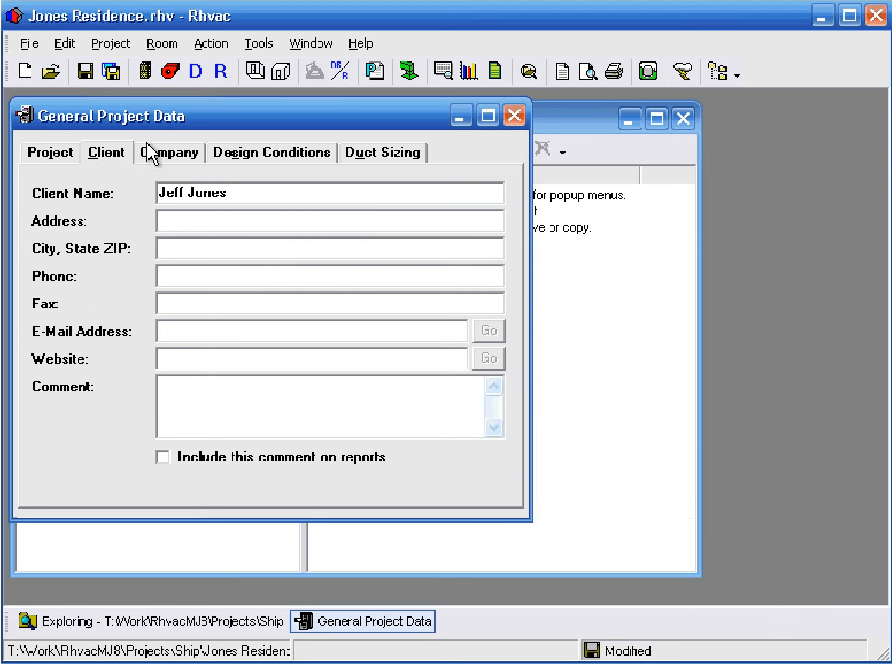
Step: Enter 'Jake's Heating And Air' as the company name on the Company tab
left_click(169, 152)
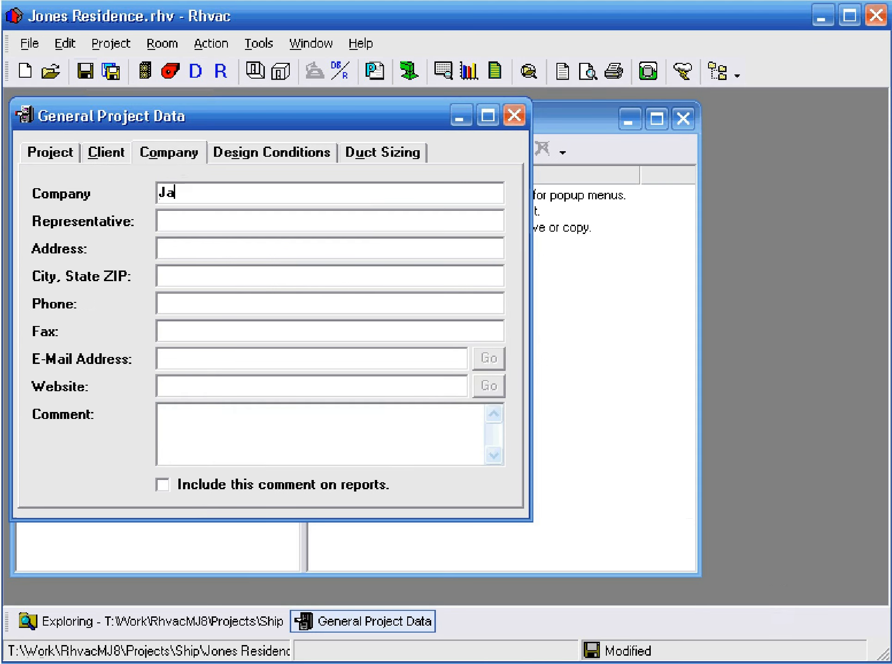
type("ke's Heating An")
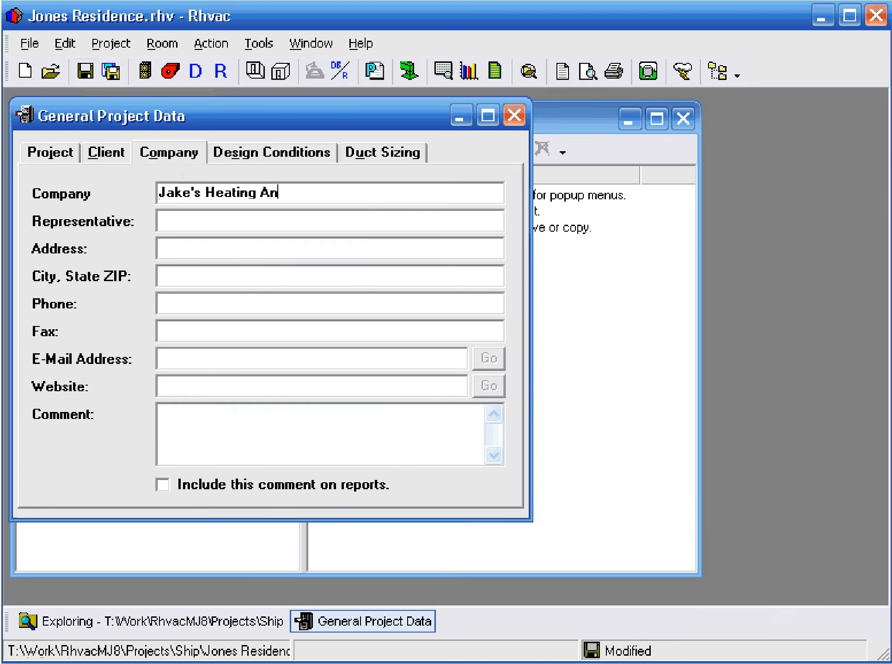
type("d Air")
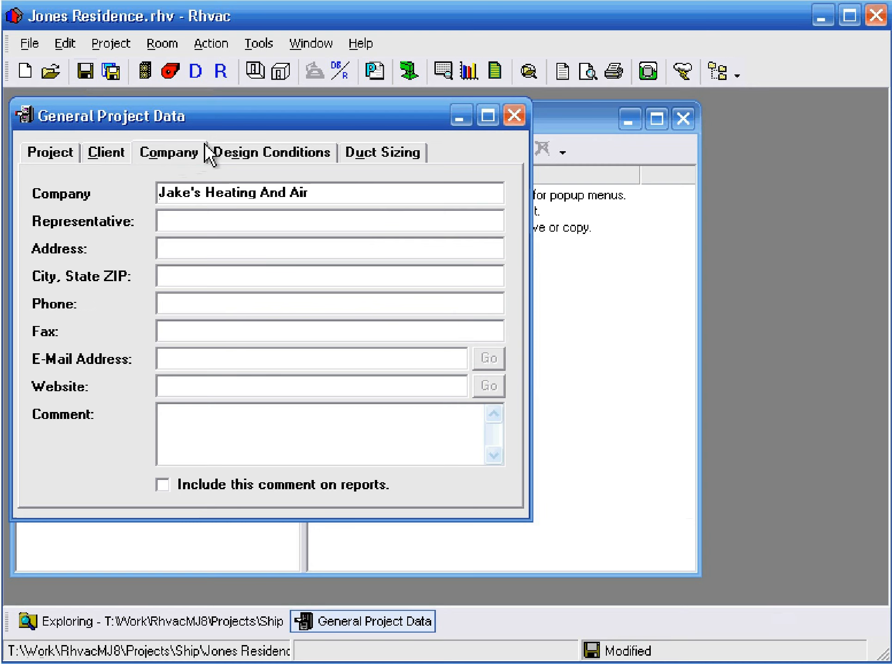
mouse_move(234, 161)
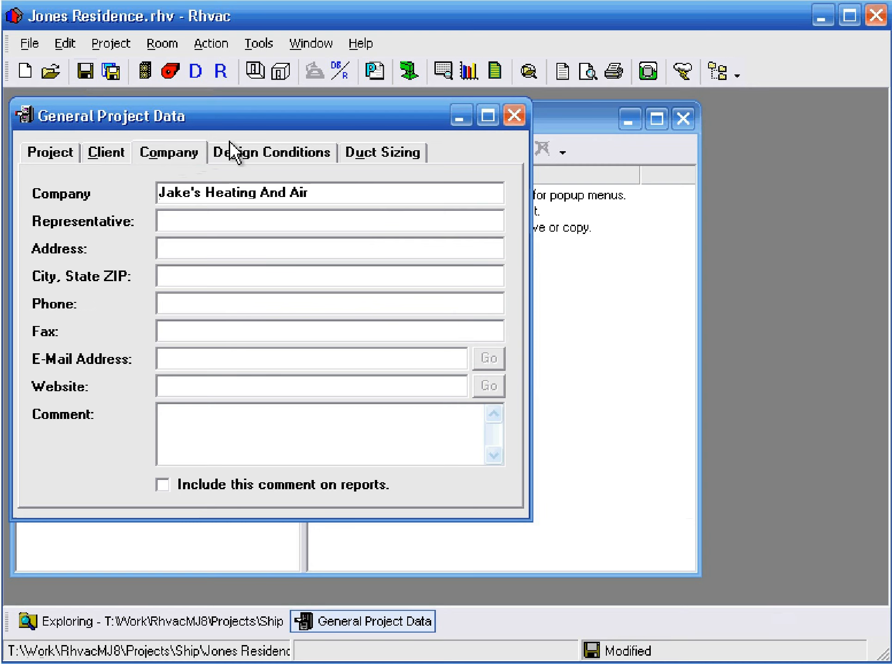
Step: Set the Design Conditions reference city to Harrisburg, Pennsylvania by searching 'harris'
left_click(272, 152)
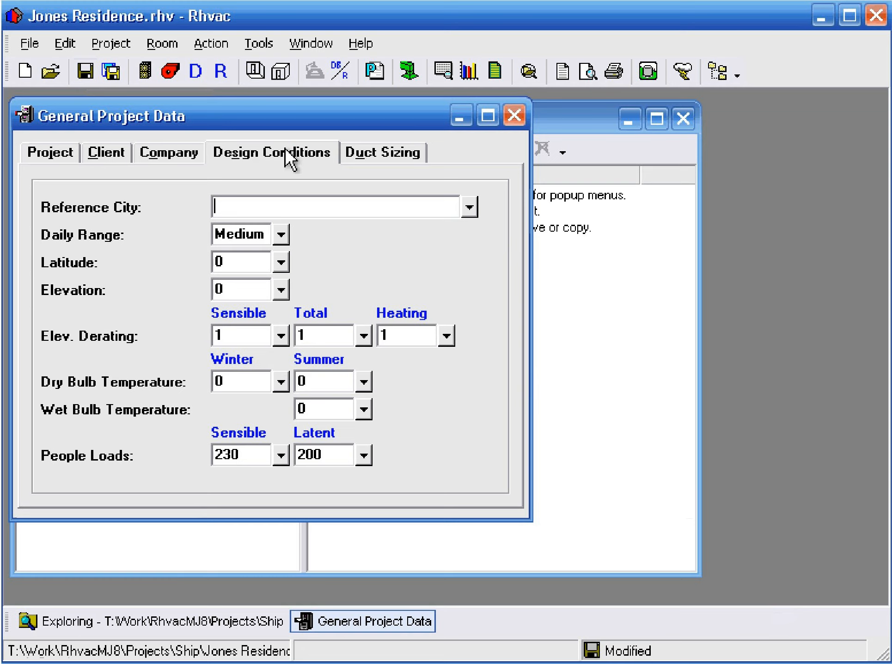
type("harri")
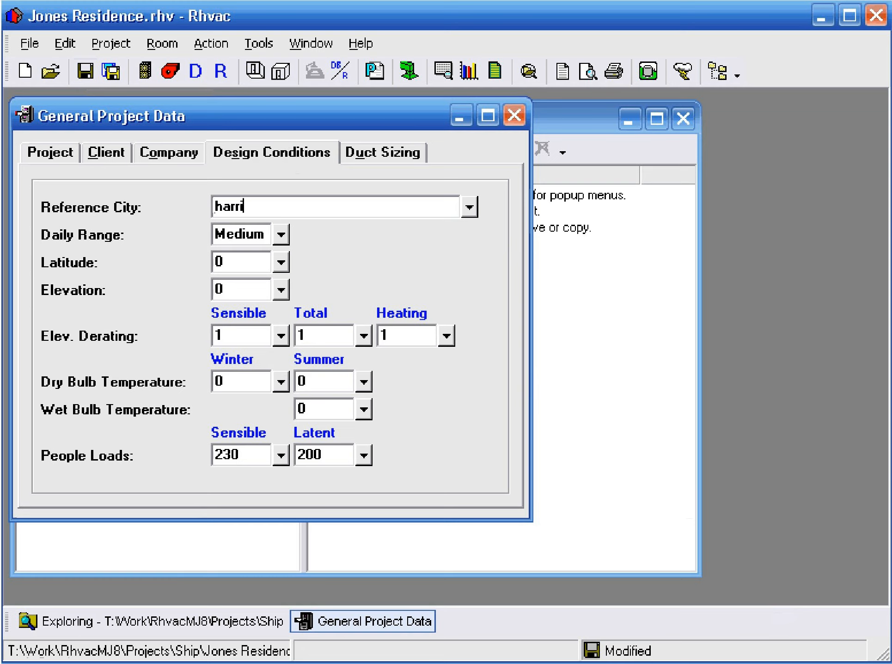
type("sburg, Pennsylvania")
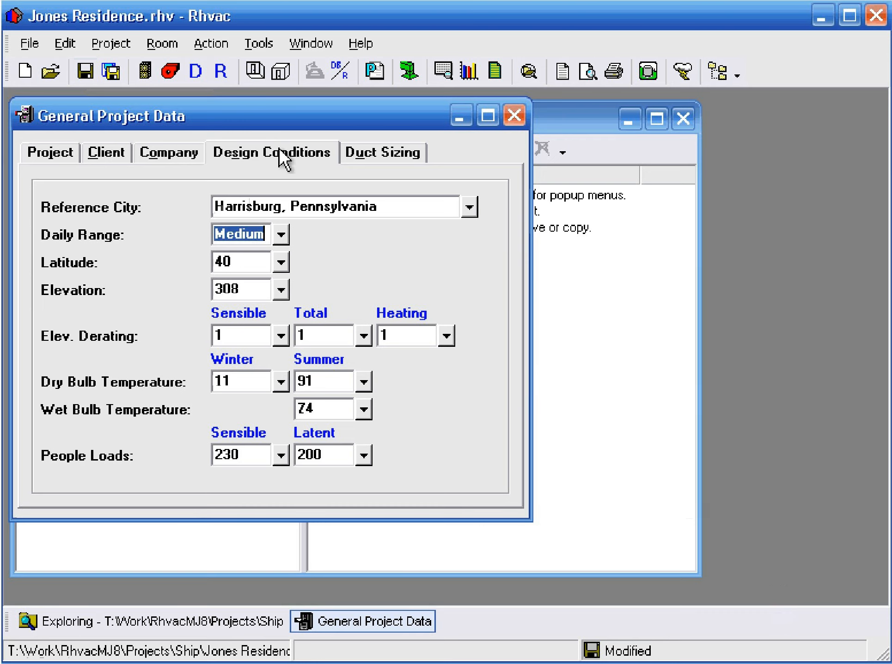
left_click(341, 206)
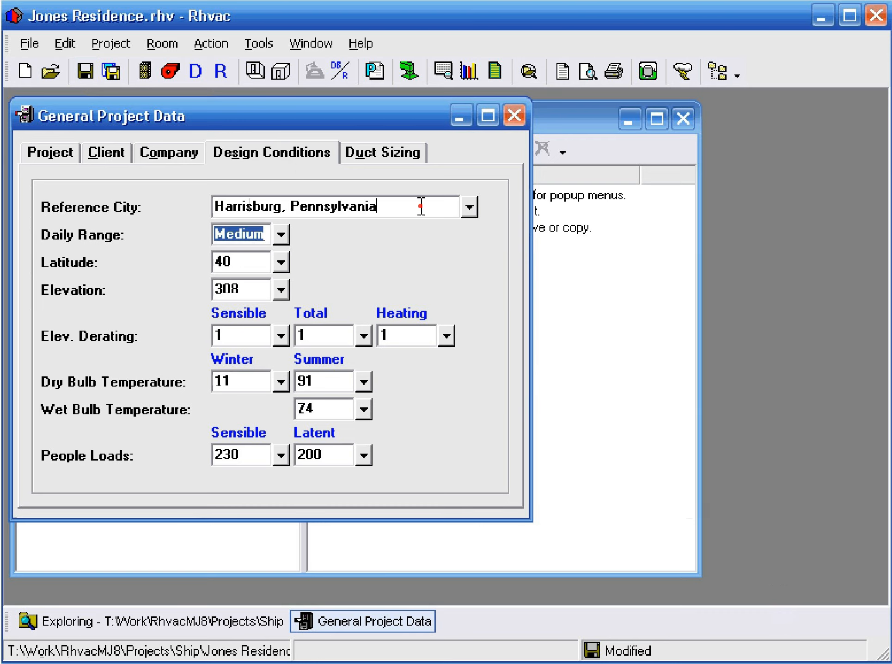
left_click(469, 207)
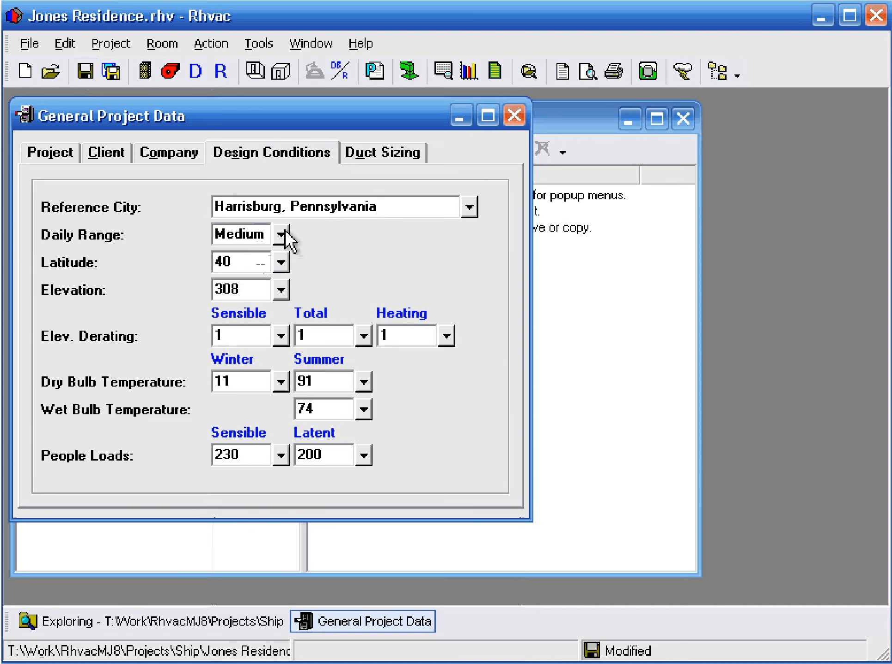
left_click(279, 234)
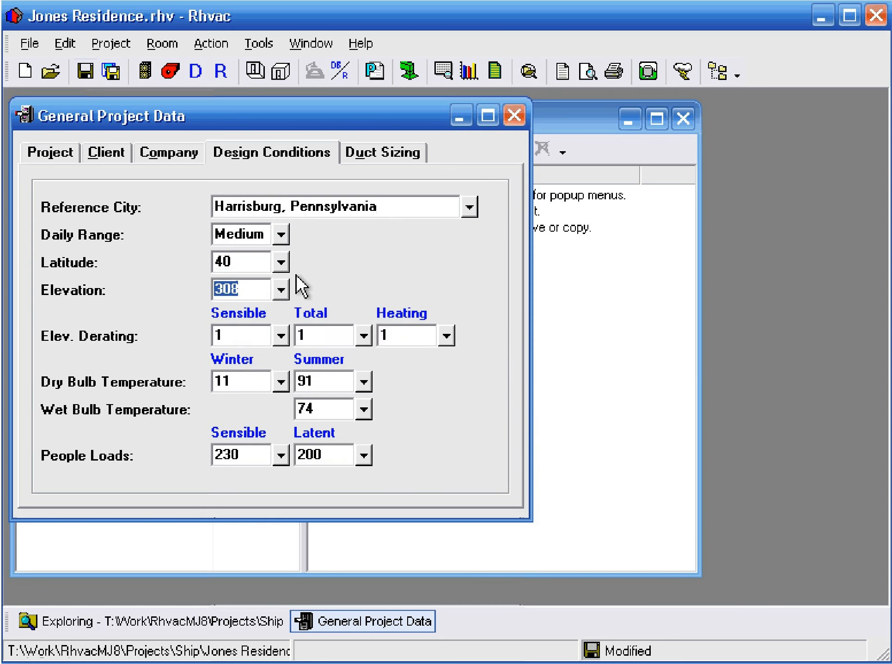
Step: Show the Duct Sizing tab with main trunk, runout defaults and size schedule
left_click(382, 152)
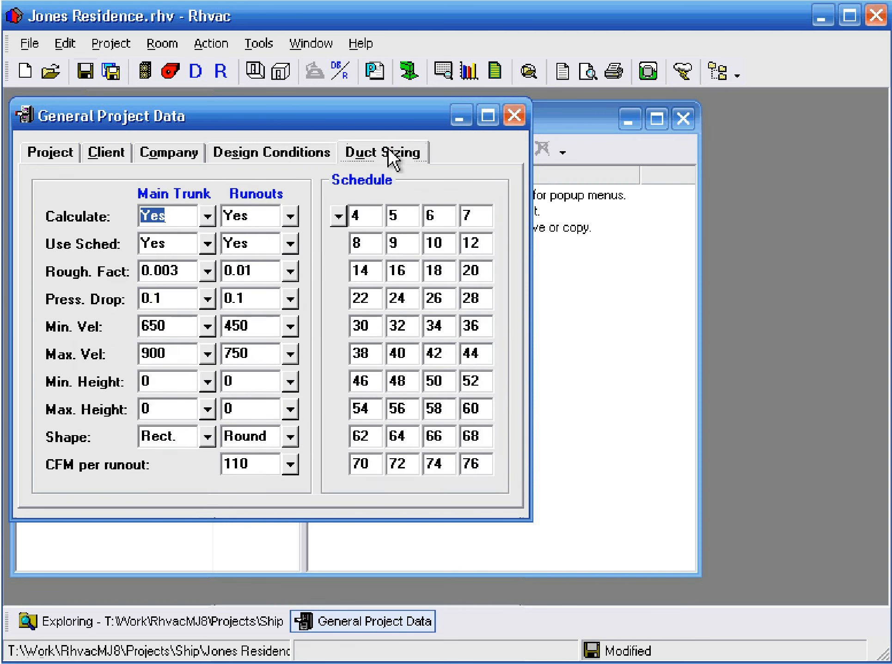
mouse_move(335, 208)
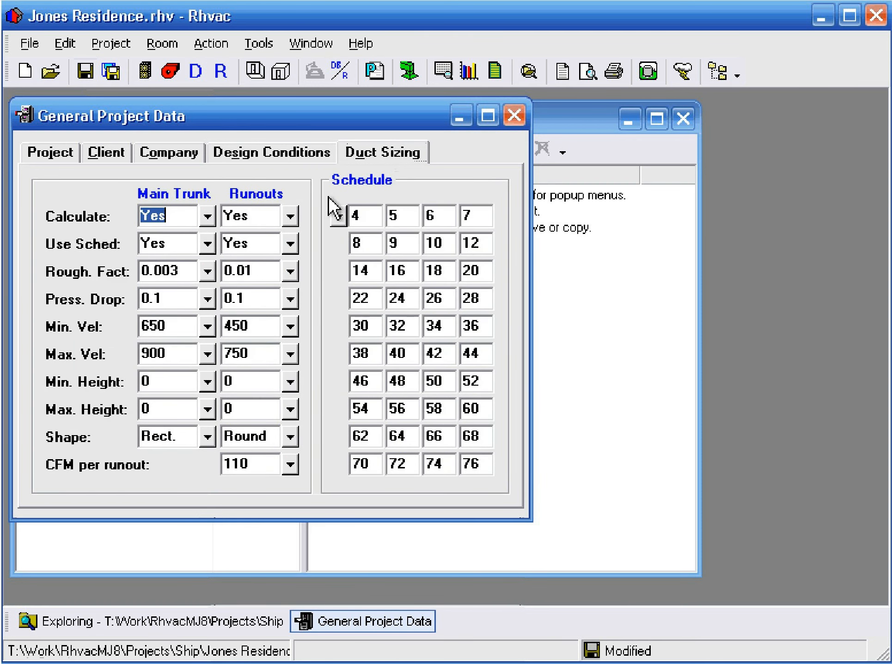
mouse_move(202, 307)
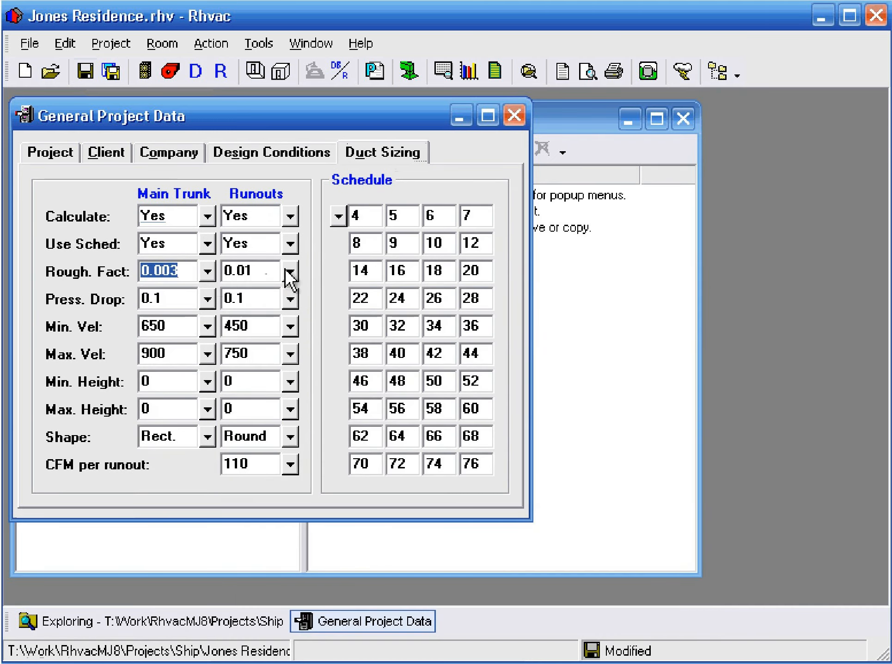
mouse_move(290, 279)
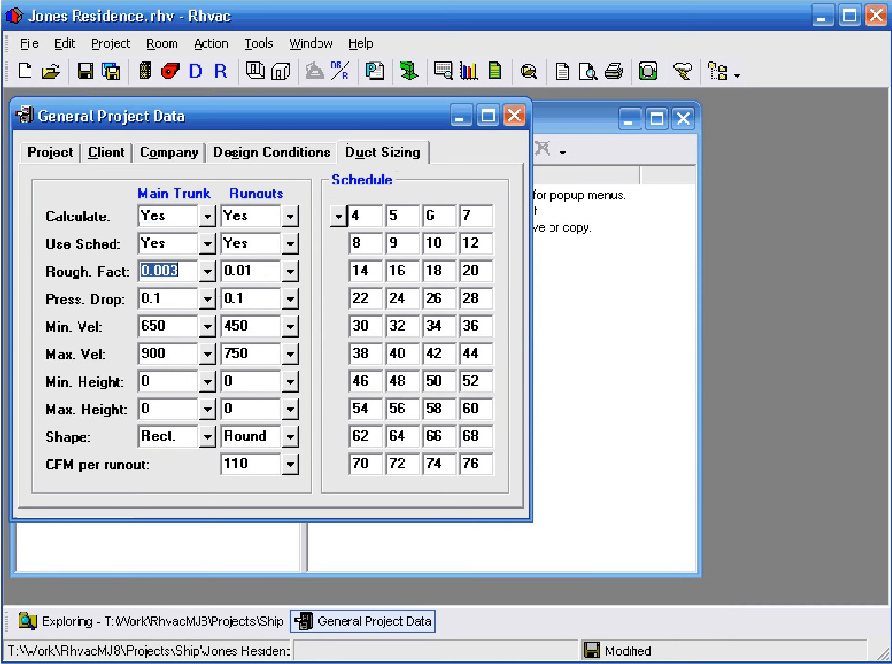